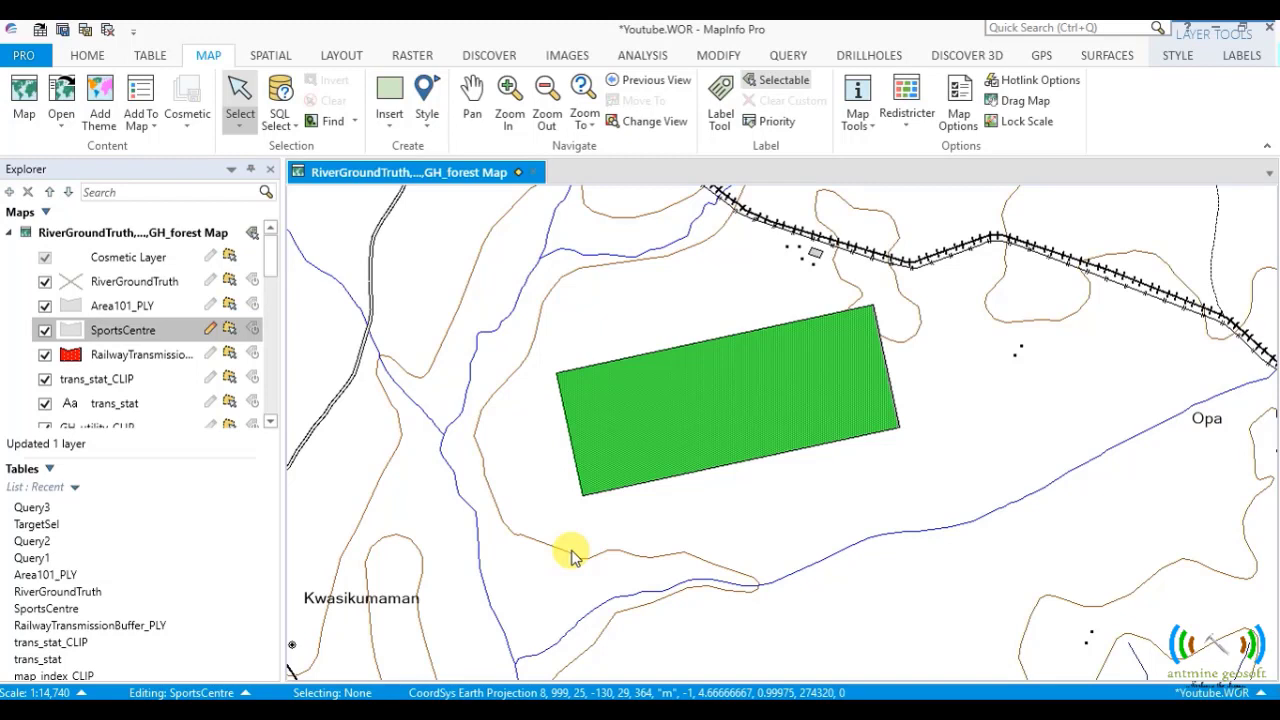
pyautogui.moveTo(520, 540)
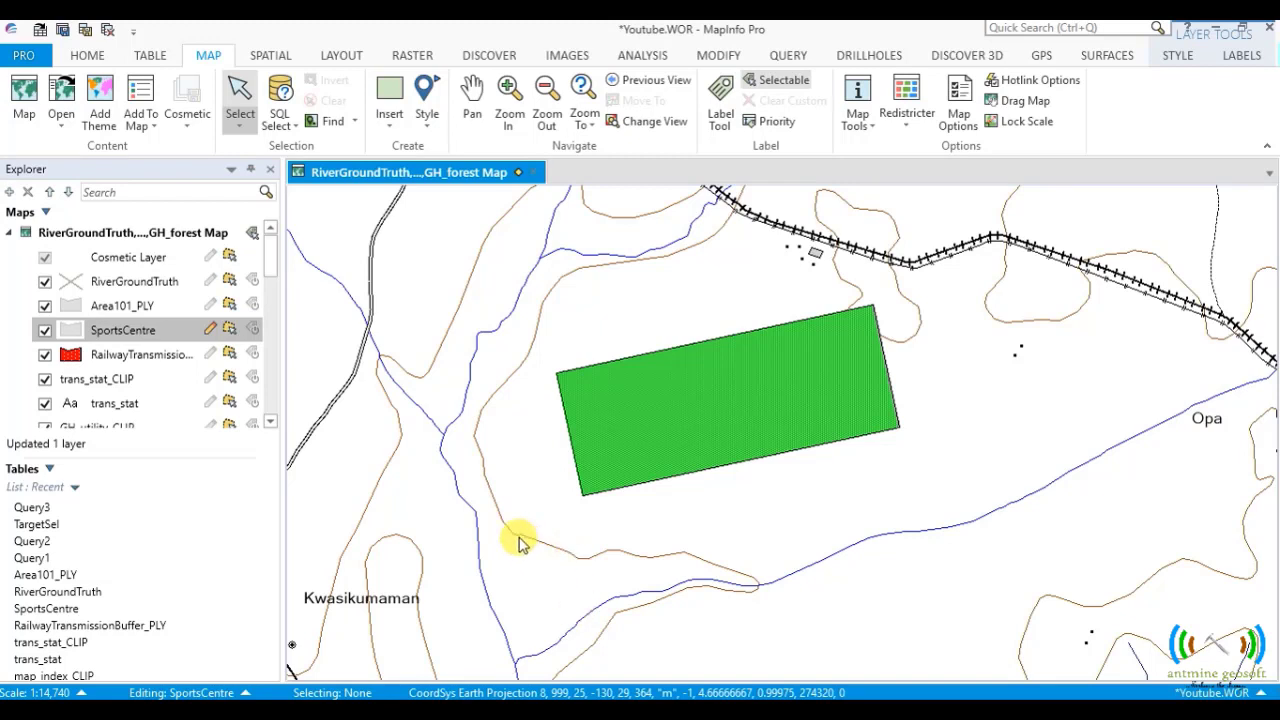
pyautogui.moveTo(520, 540)
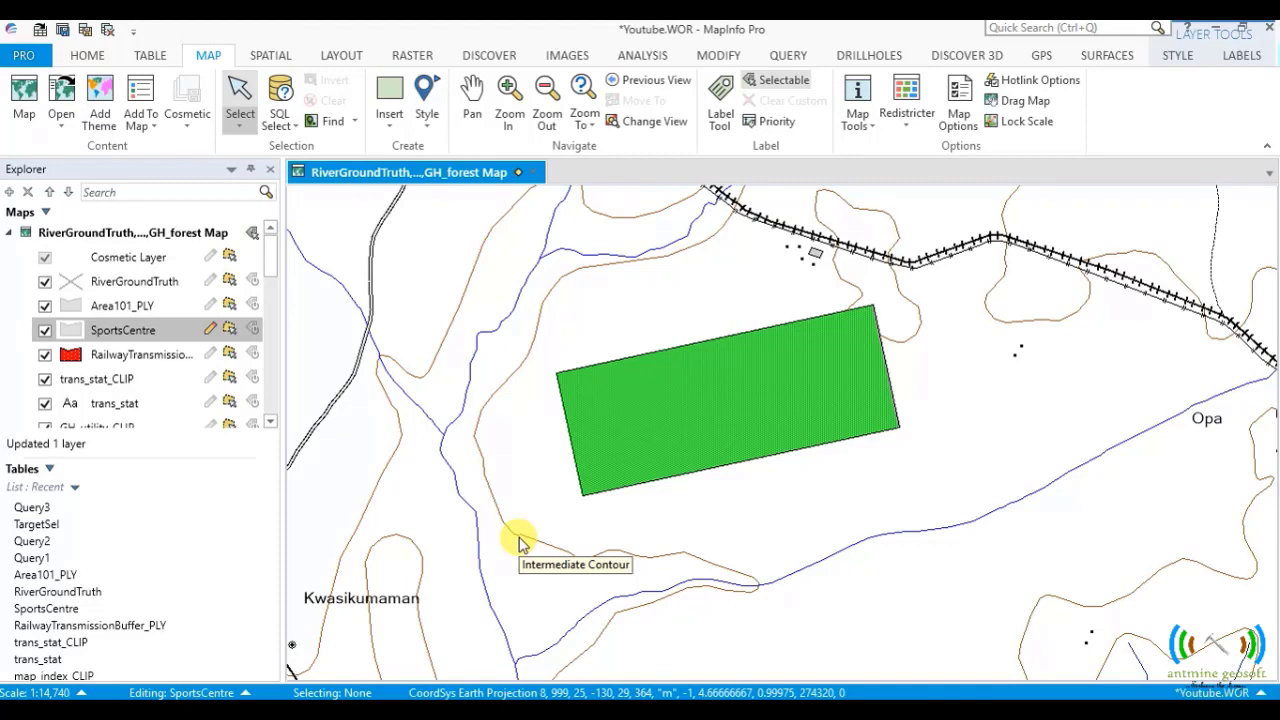
pyautogui.moveTo(680, 418)
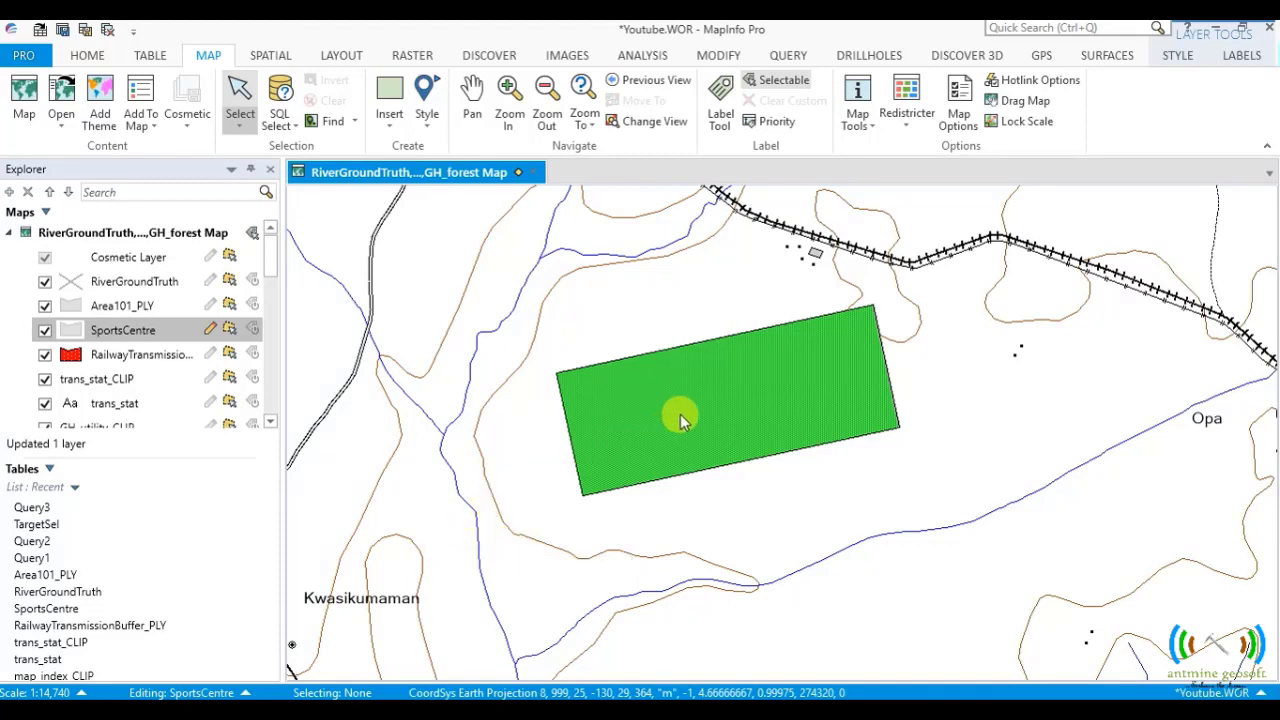
# Step: Select the green SportsCentre polygon and run Line Cut, which warns 'Select a line object to cut'
pyautogui.click(700, 400)
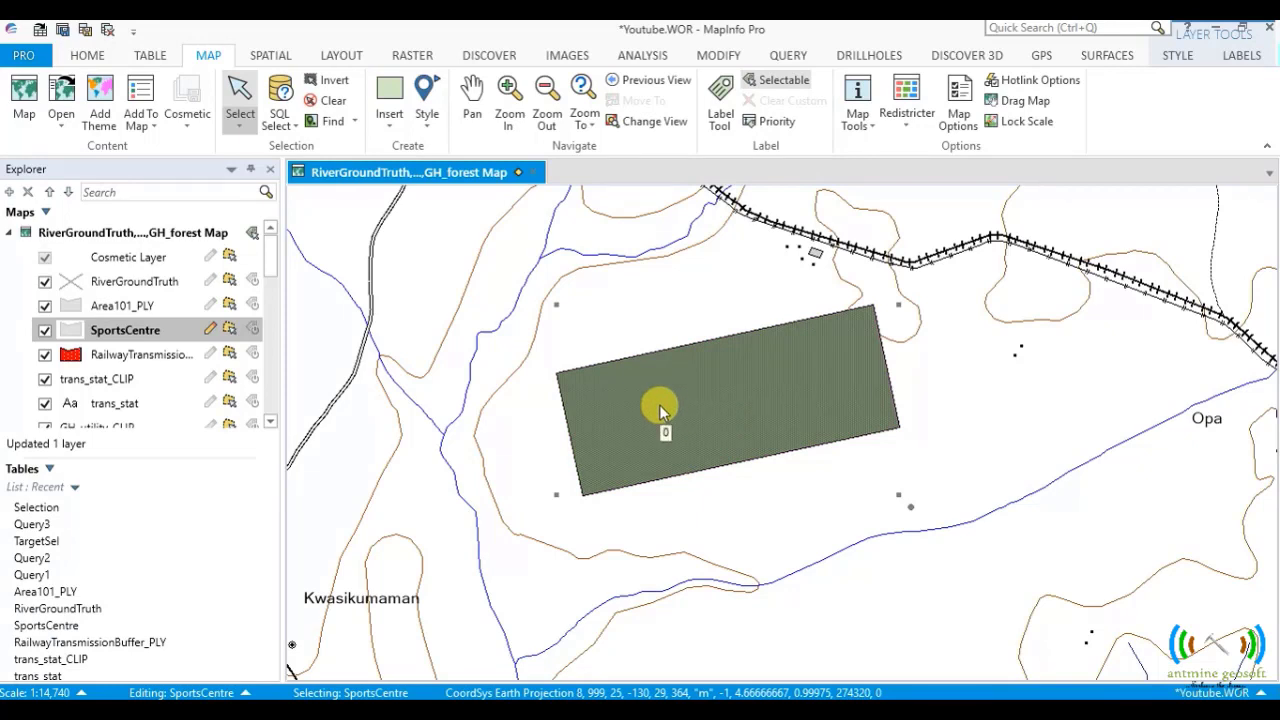
pyautogui.click(330, 100)
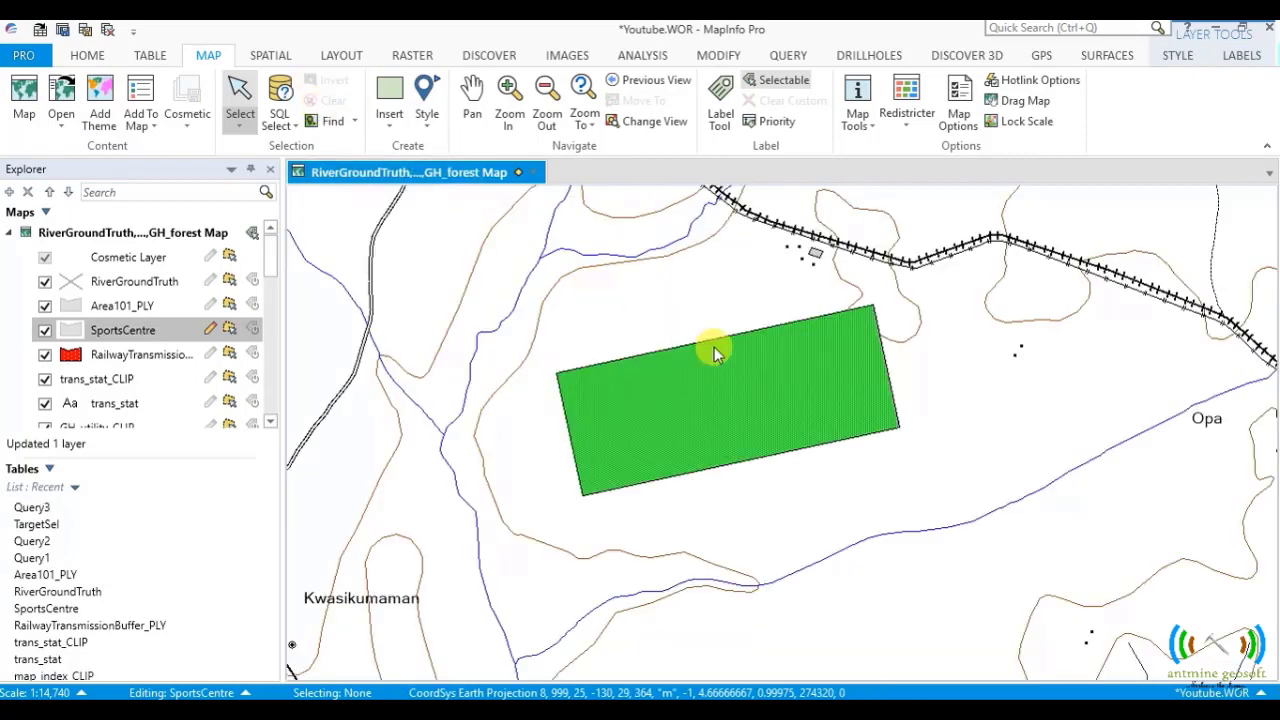
pyautogui.moveTo(722, 382)
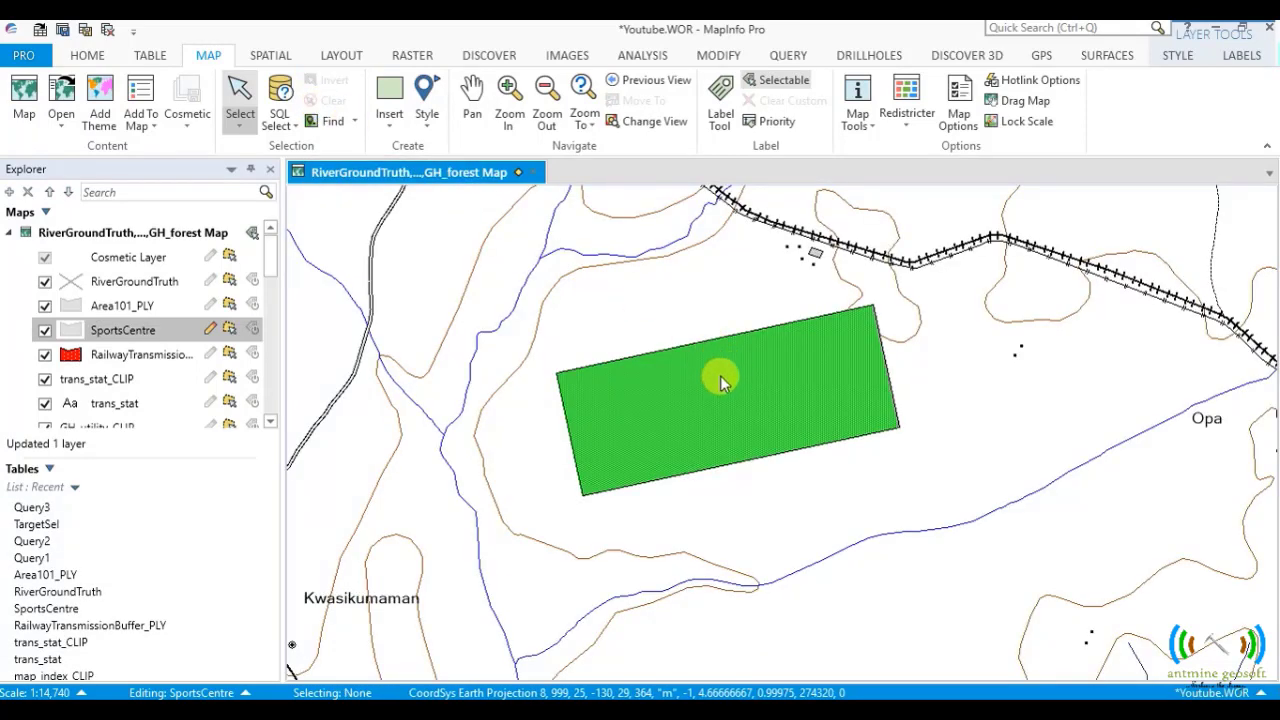
pyautogui.moveTo(680, 388)
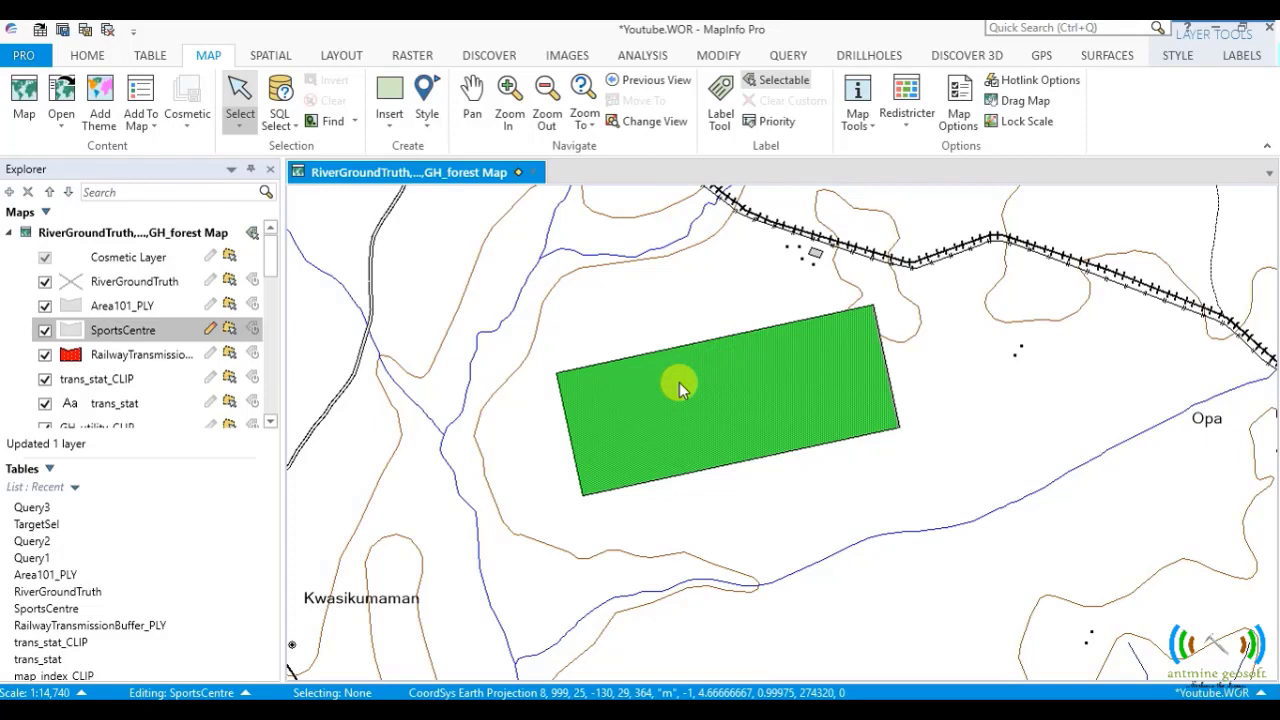
pyautogui.moveTo(770, 370)
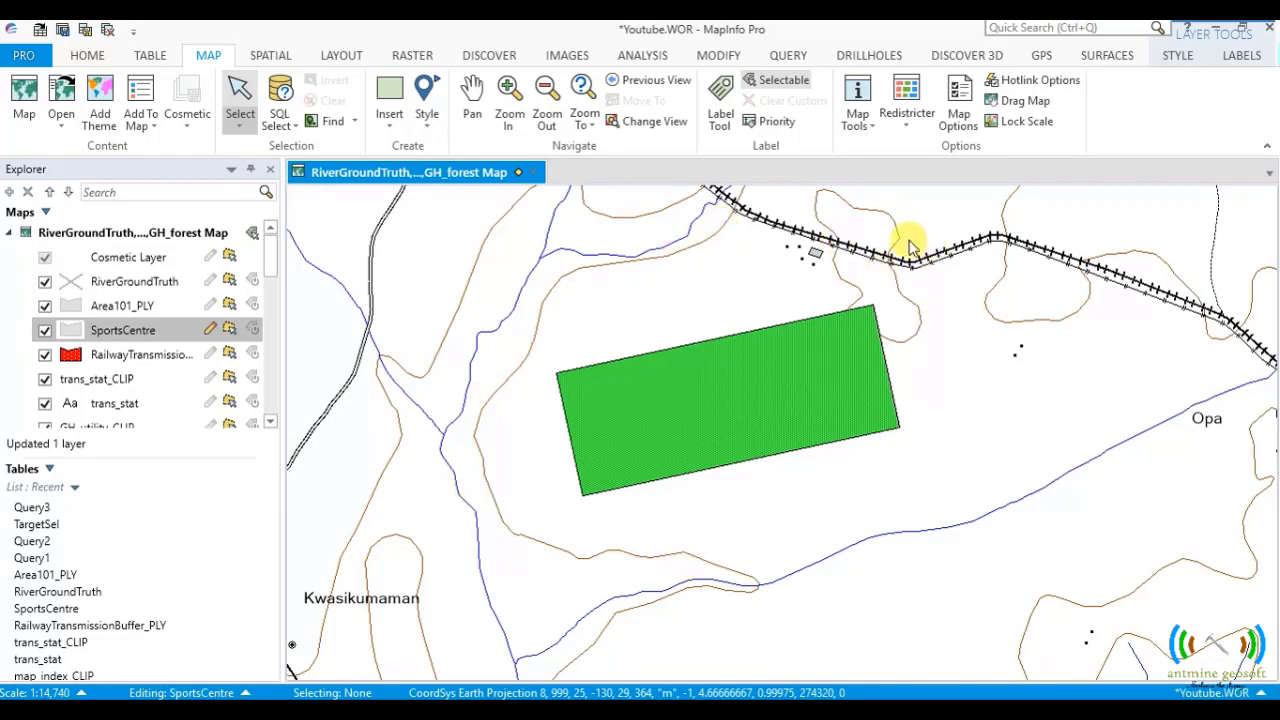
pyautogui.moveTo(778, 362)
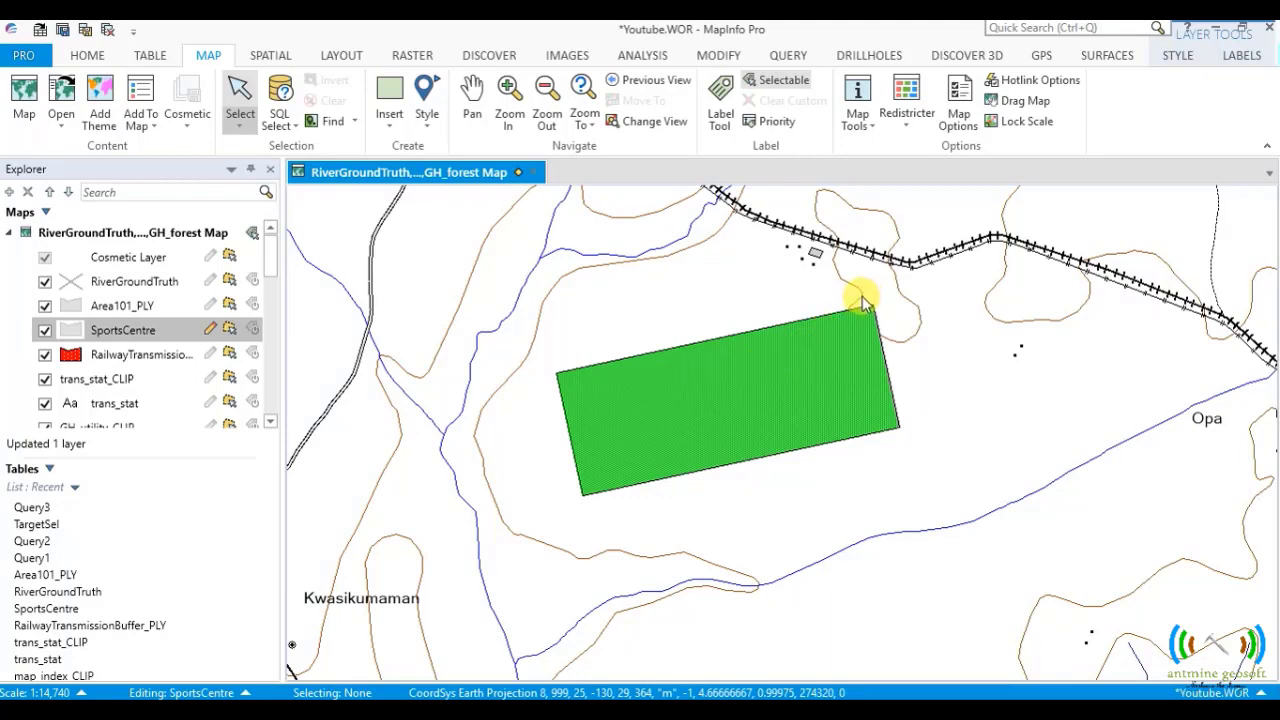
pyautogui.moveTo(738, 375)
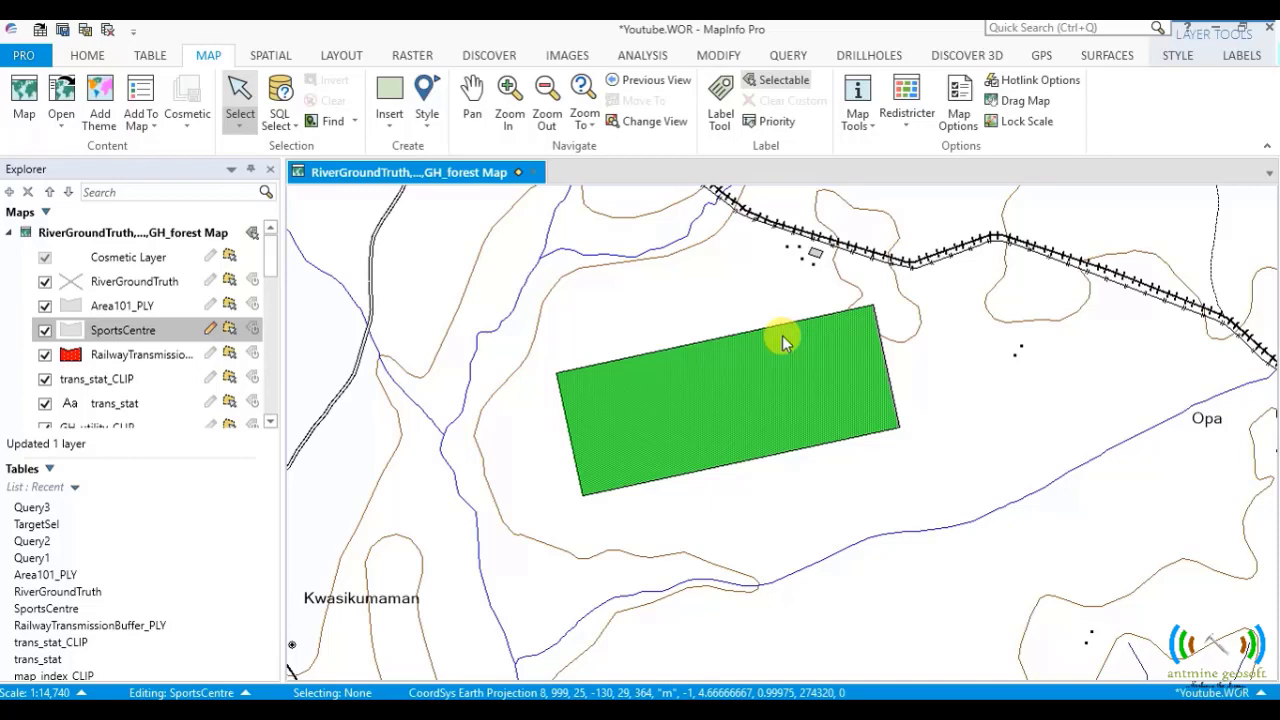
pyautogui.moveTo(843, 327)
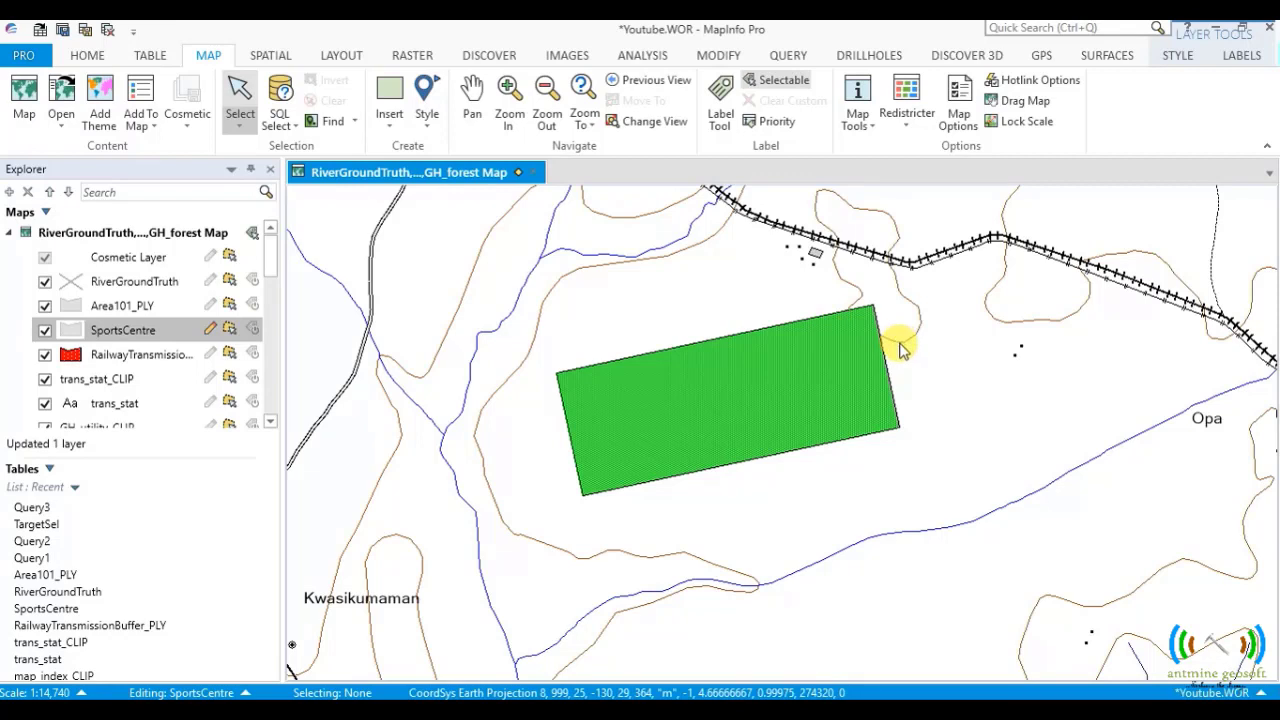
pyautogui.moveTo(753, 385)
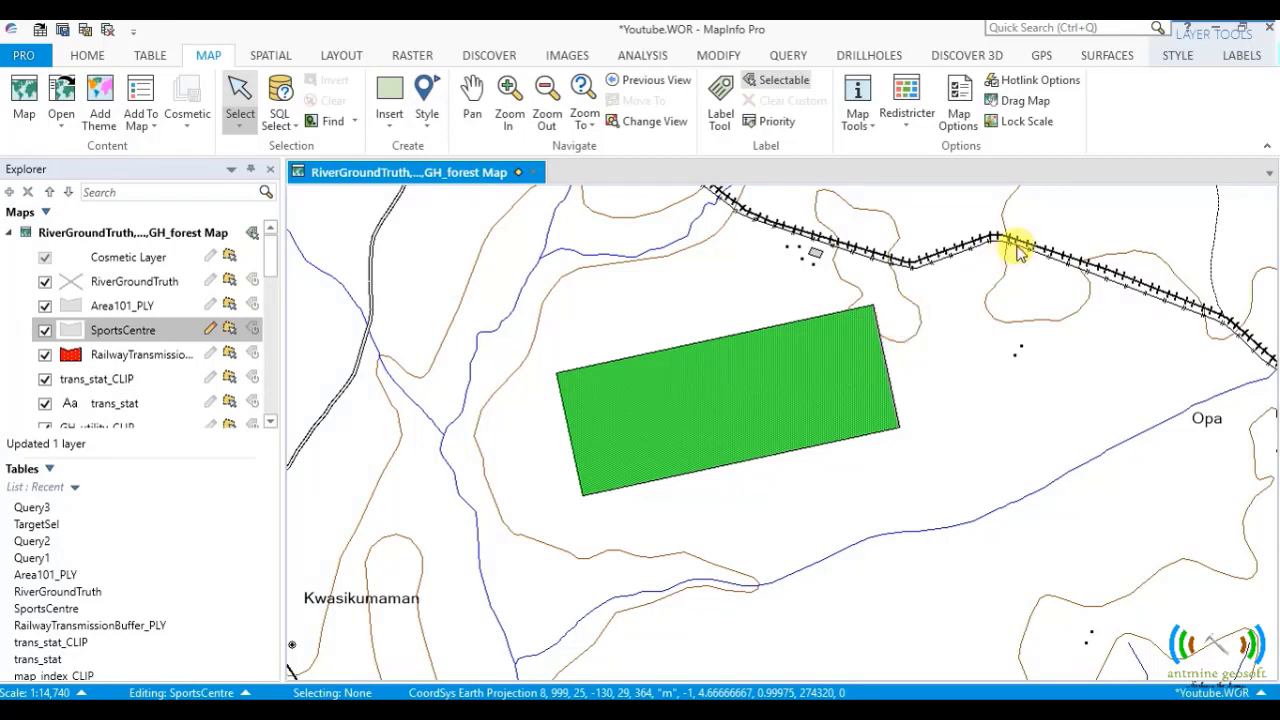
pyautogui.moveTo(1008, 248)
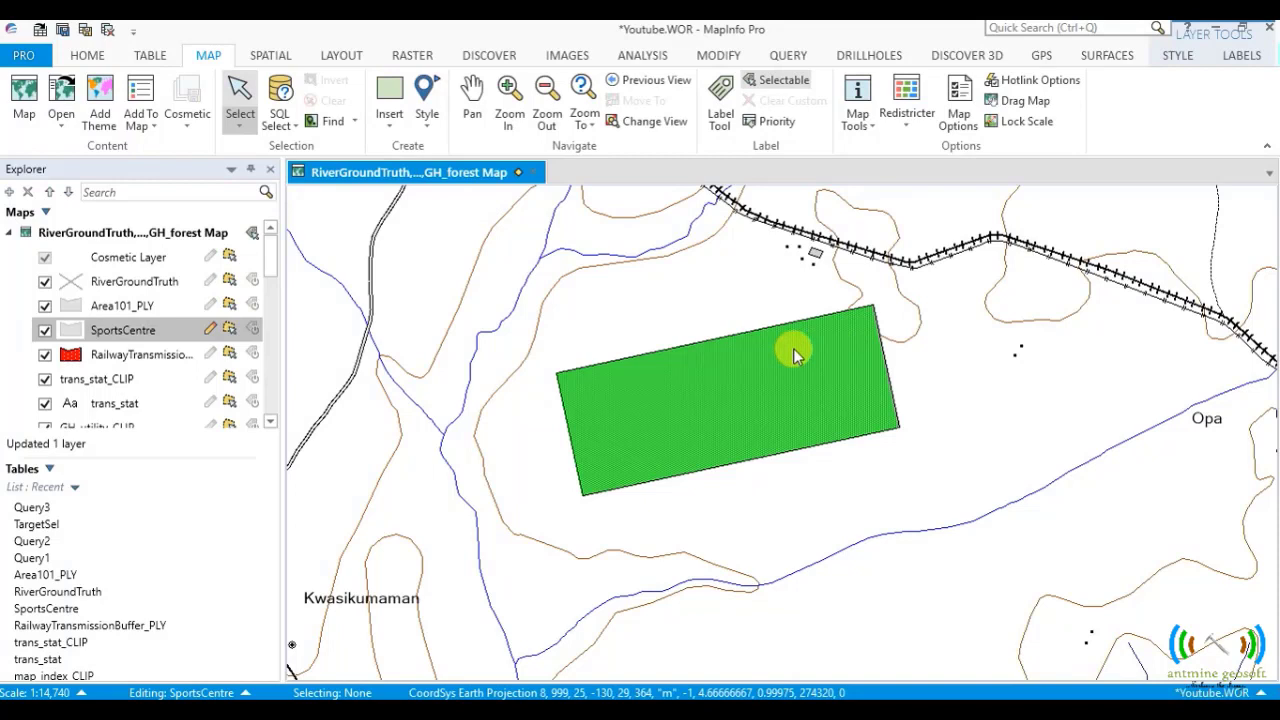
pyautogui.moveTo(815, 330)
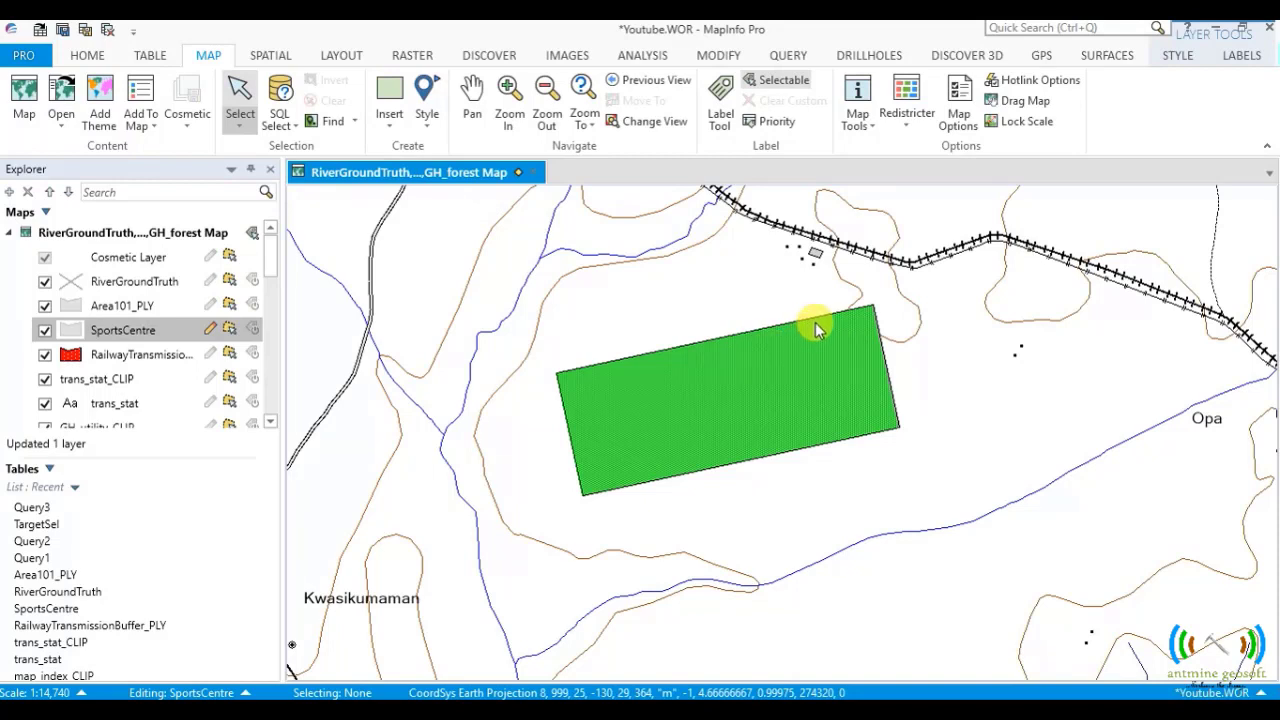
pyautogui.moveTo(780, 378)
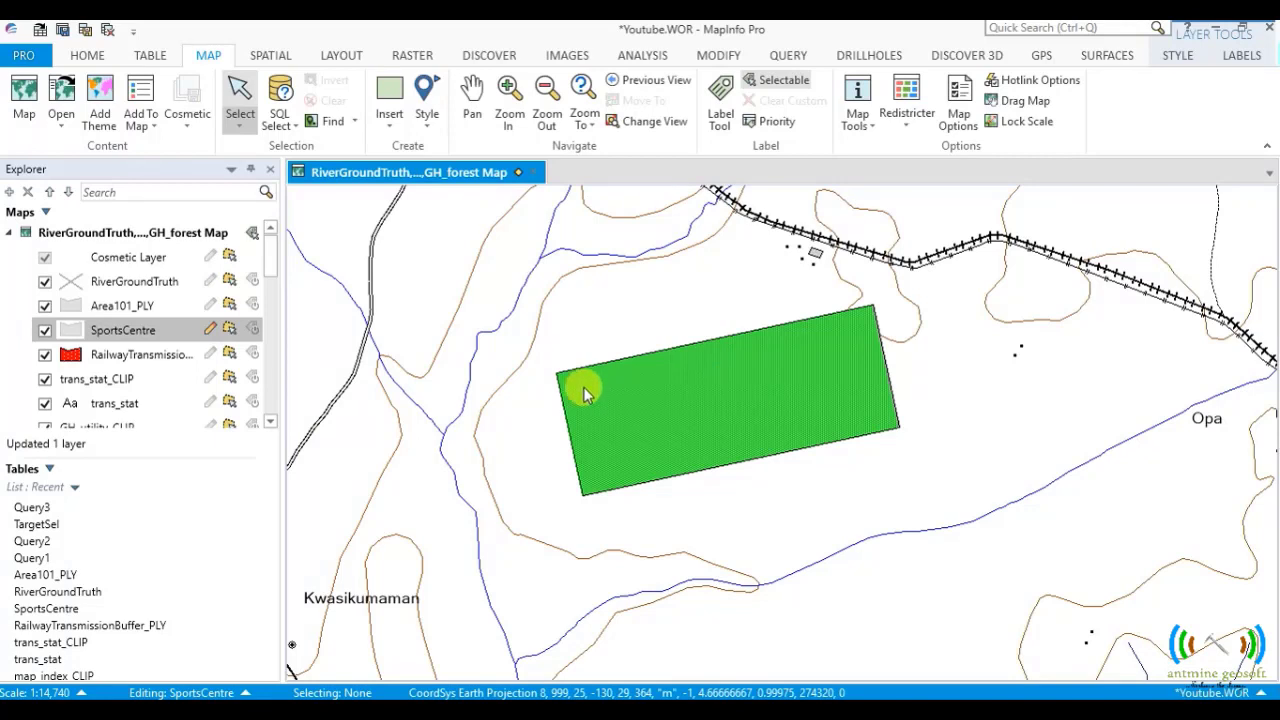
pyautogui.click(670, 410)
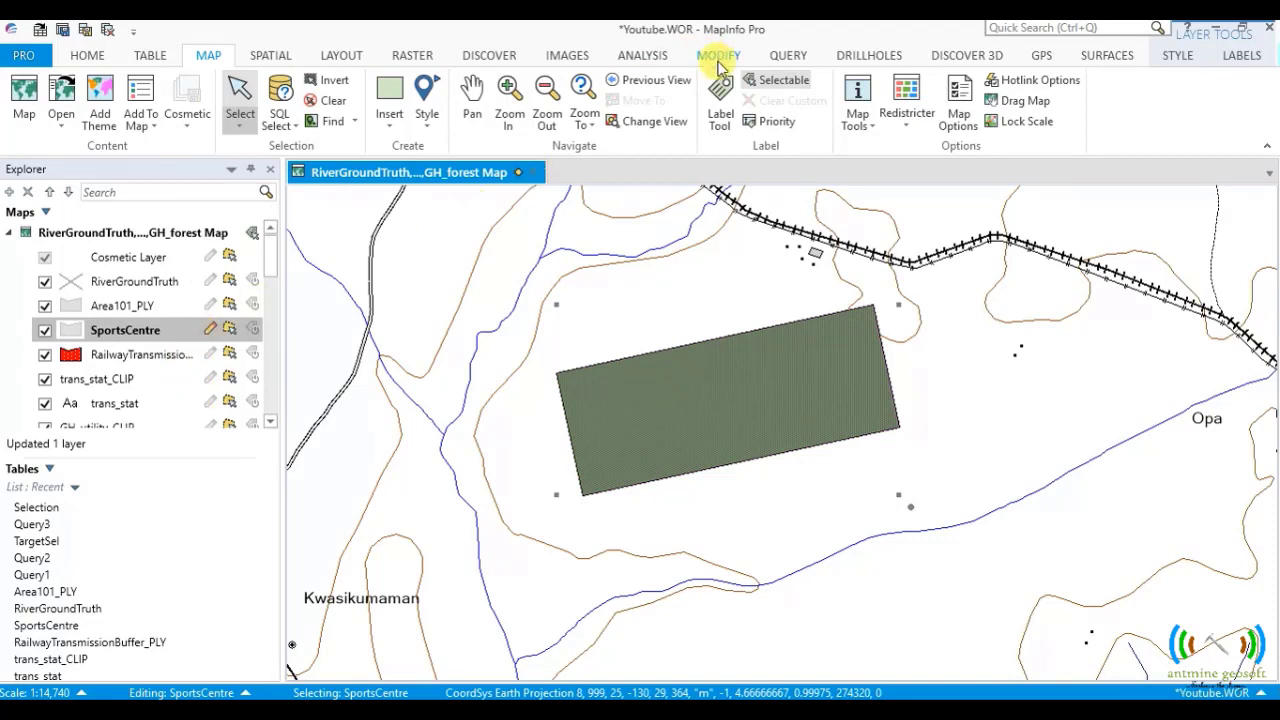
pyautogui.click(718, 55)
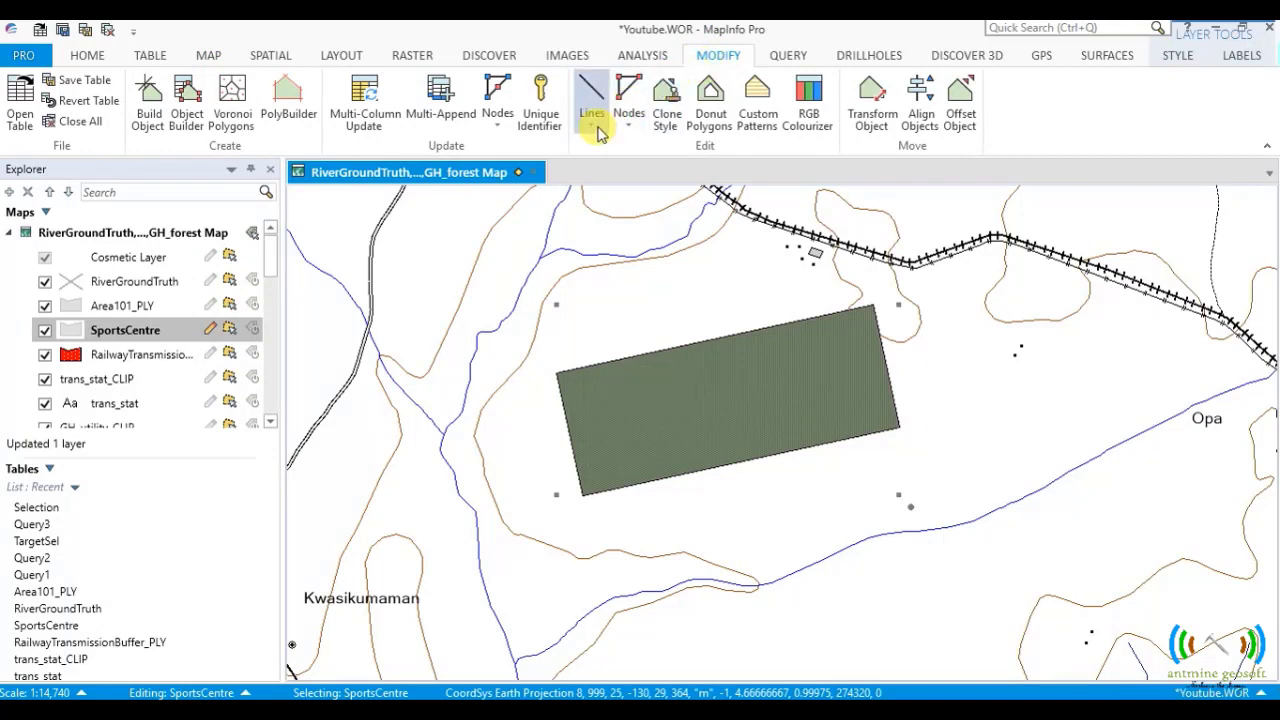
pyautogui.click(591, 100)
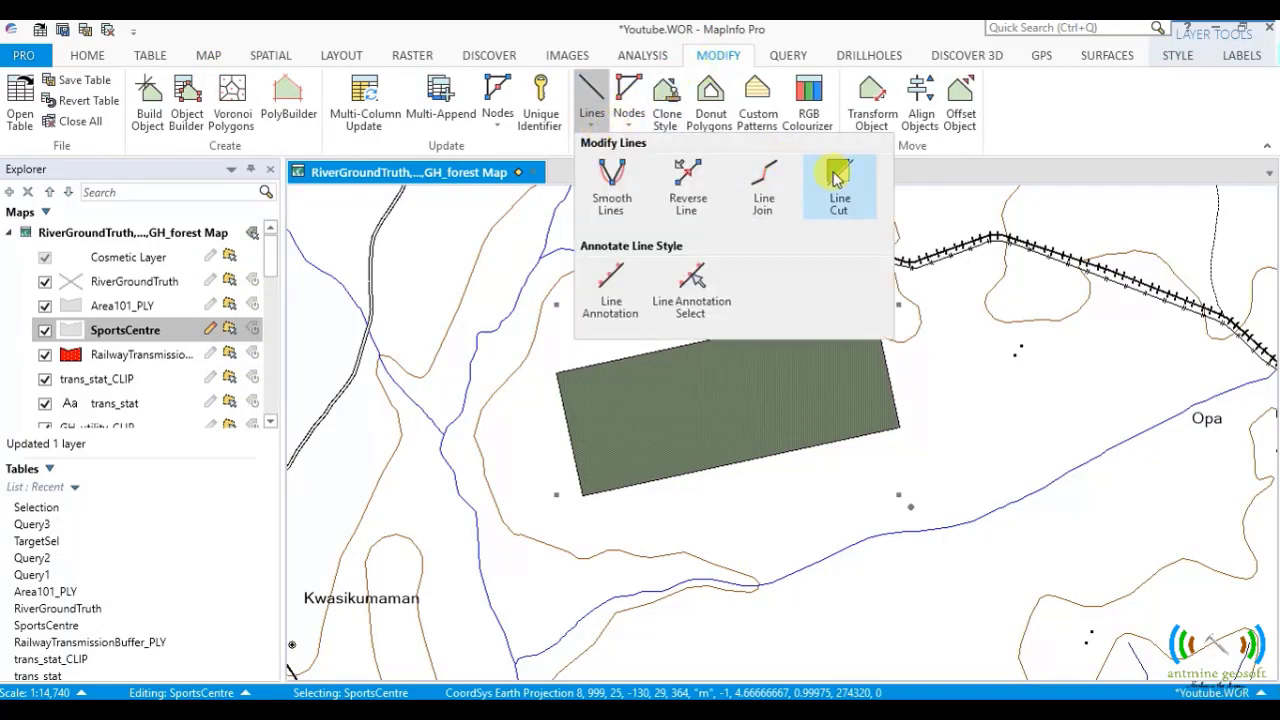
pyautogui.moveTo(845, 185)
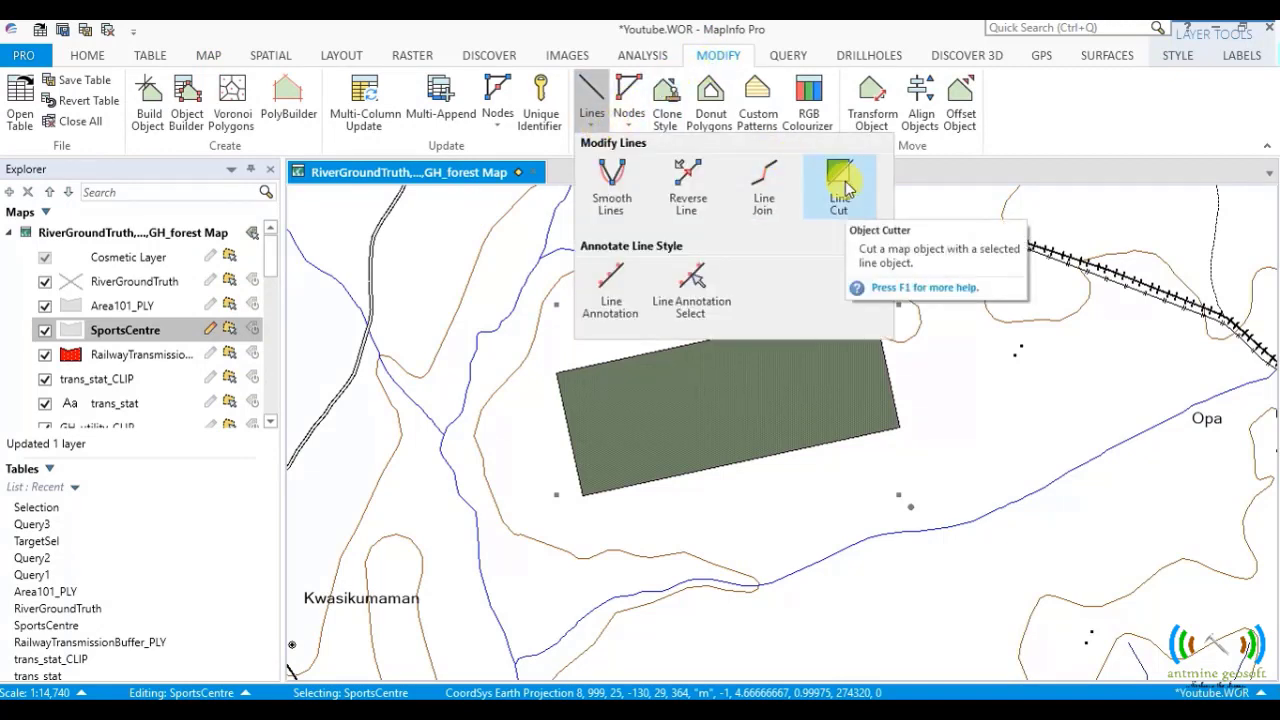
pyautogui.click(838, 190)
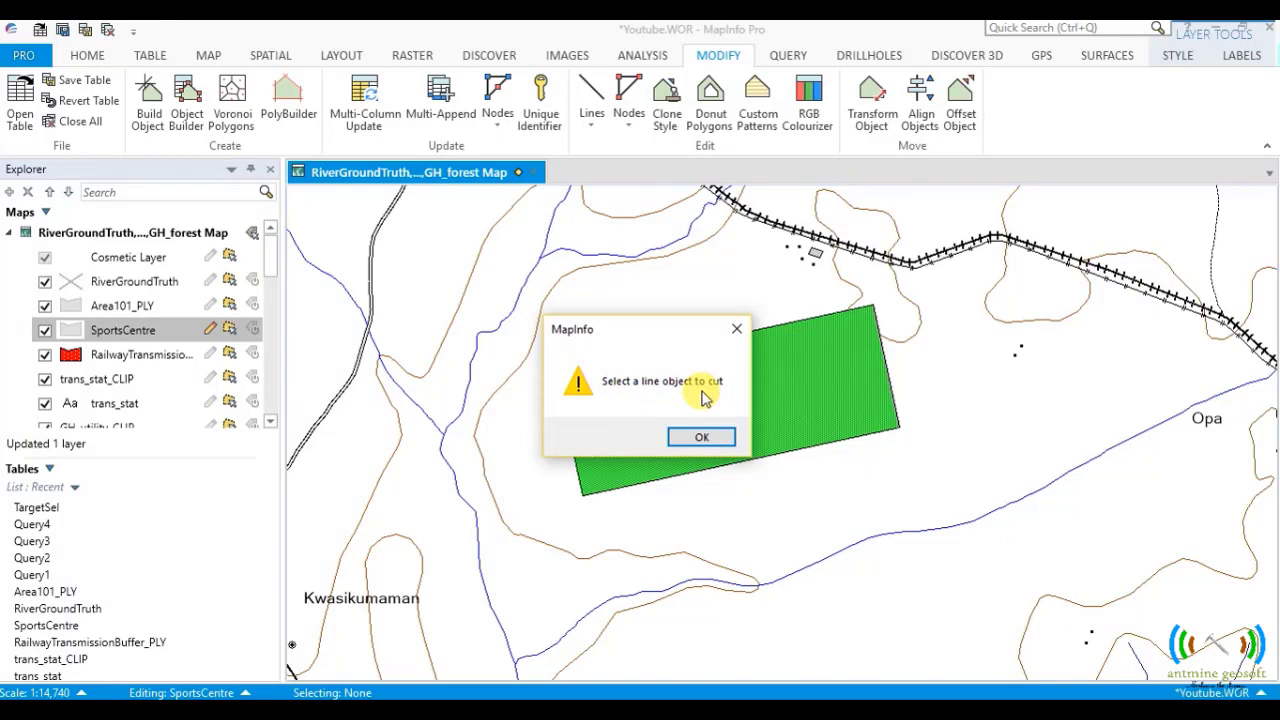
pyautogui.moveTo(672, 395)
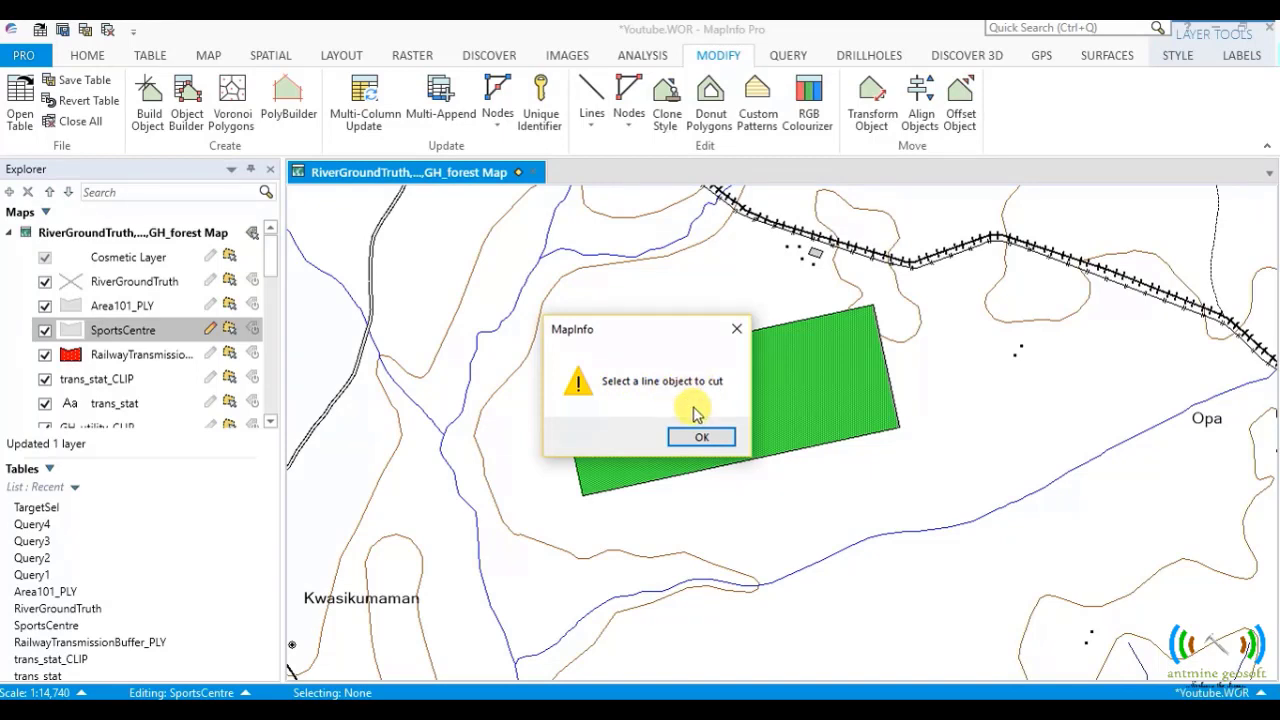
# Step: Dismiss the 'Select a line object to cut' warning
pyautogui.click(701, 437)
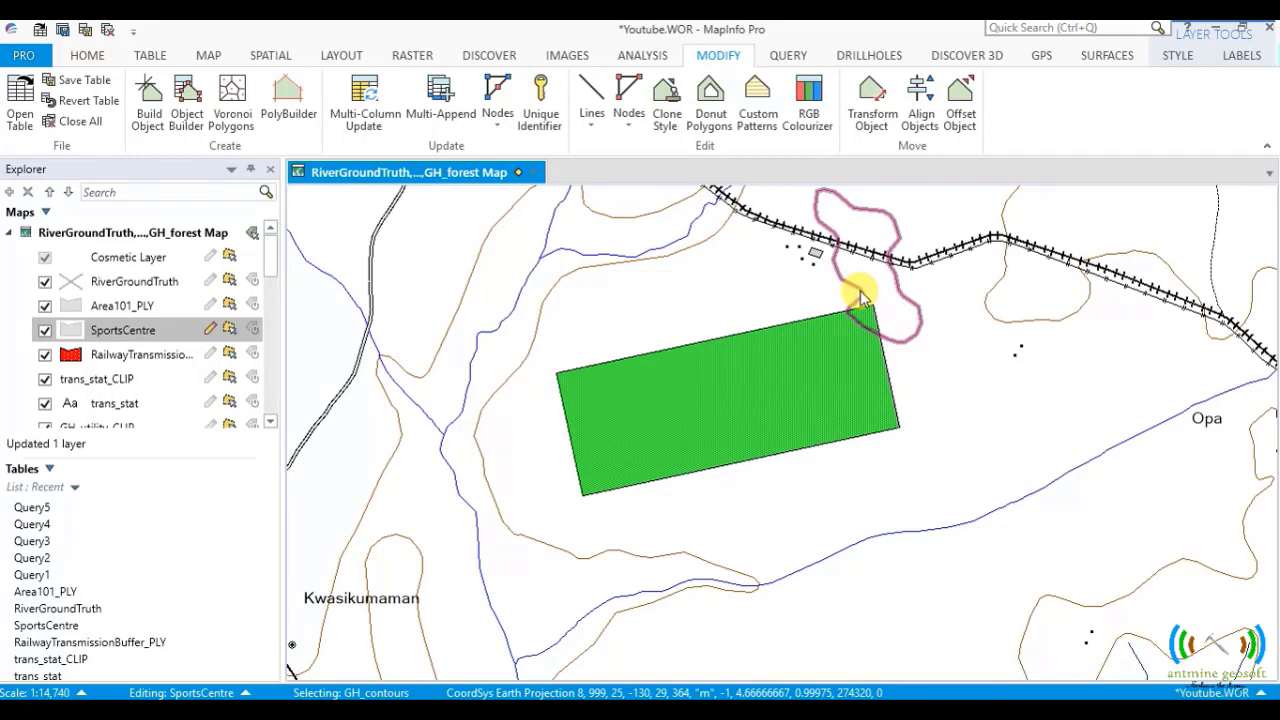
pyautogui.moveTo(823, 303)
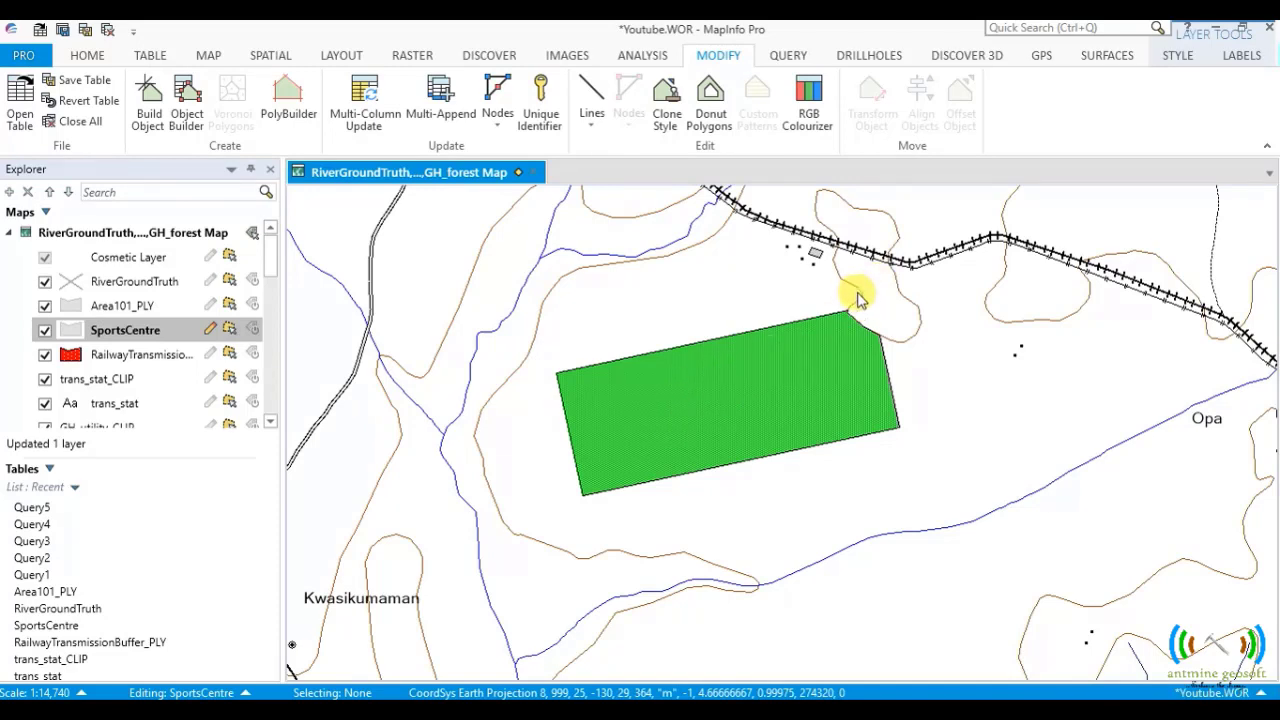
pyautogui.moveTo(890, 325)
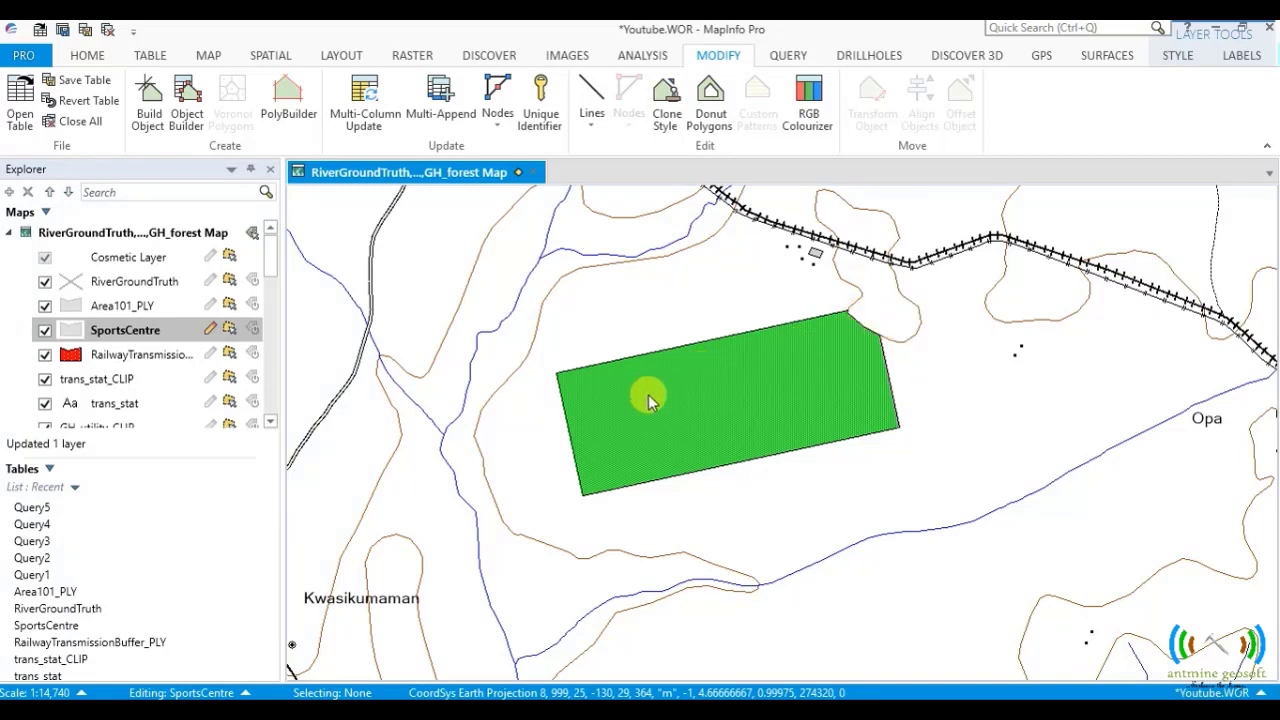
pyautogui.moveTo(730, 360)
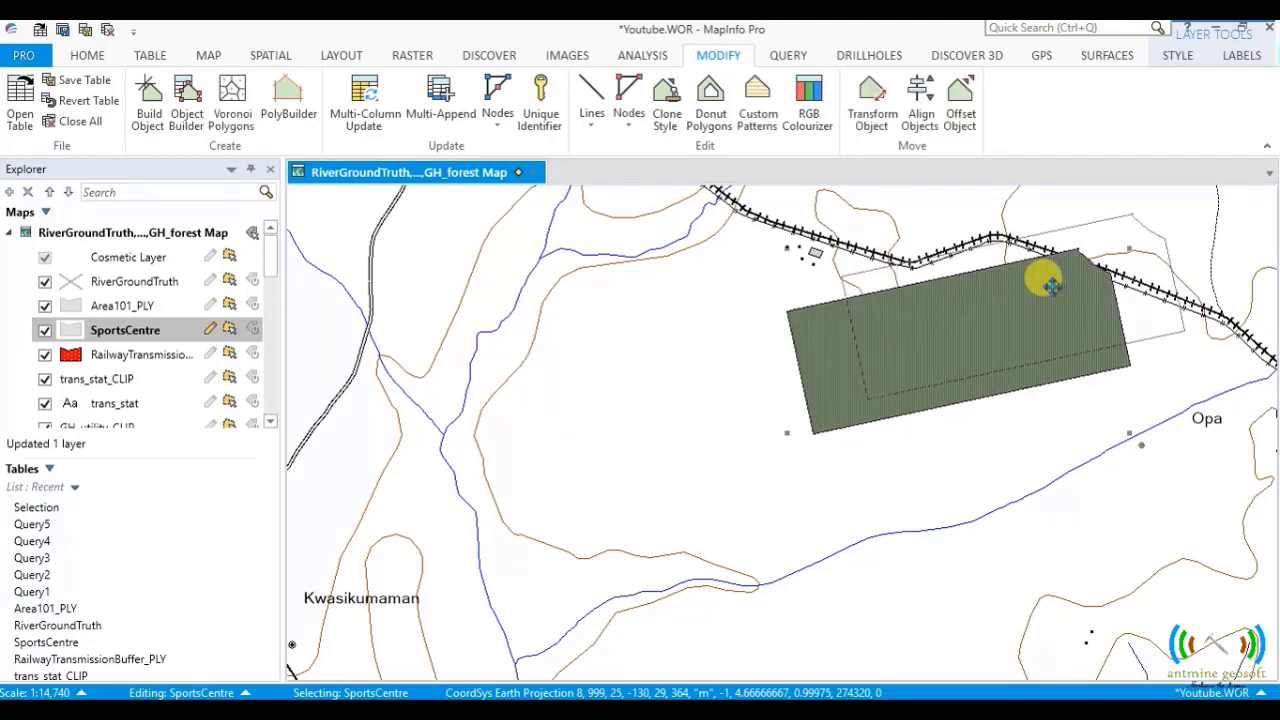
# Step: Drag the notched SportsCentre polygon northeast so it overlaps the railway line
pyautogui.moveTo(1050, 290); pyautogui.dragTo(1035, 275)
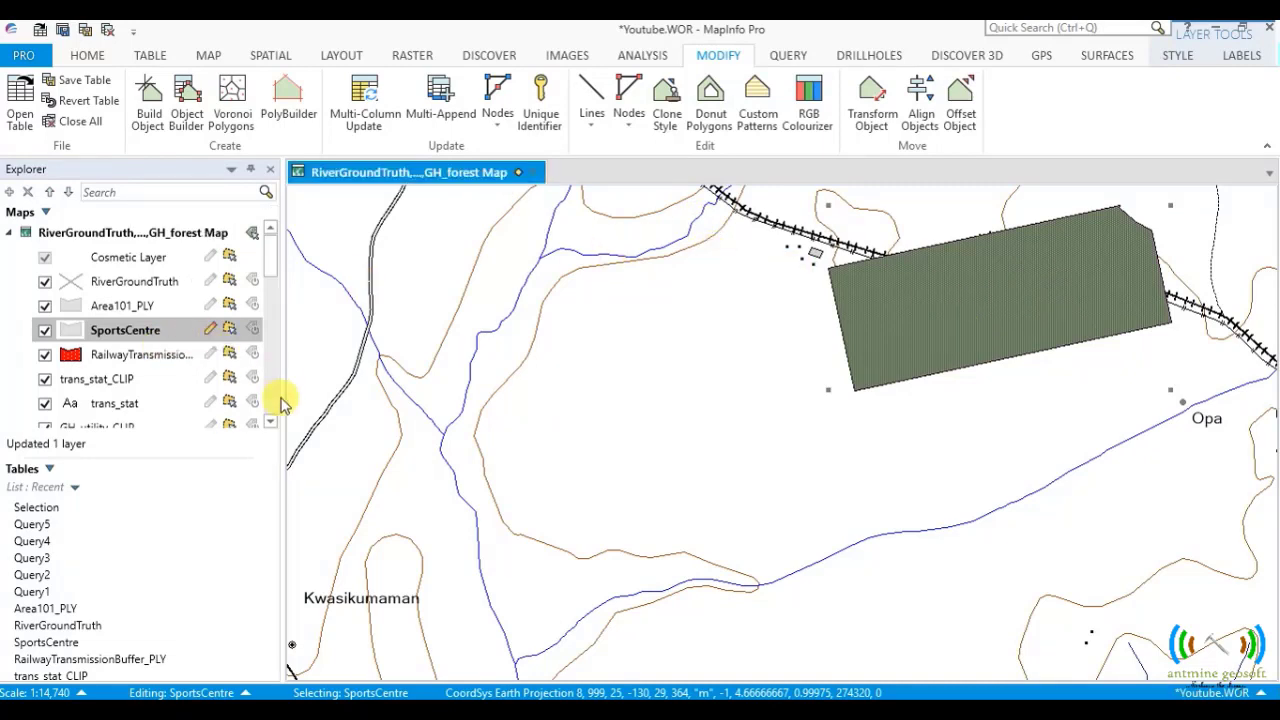
pyautogui.moveTo(592, 110)
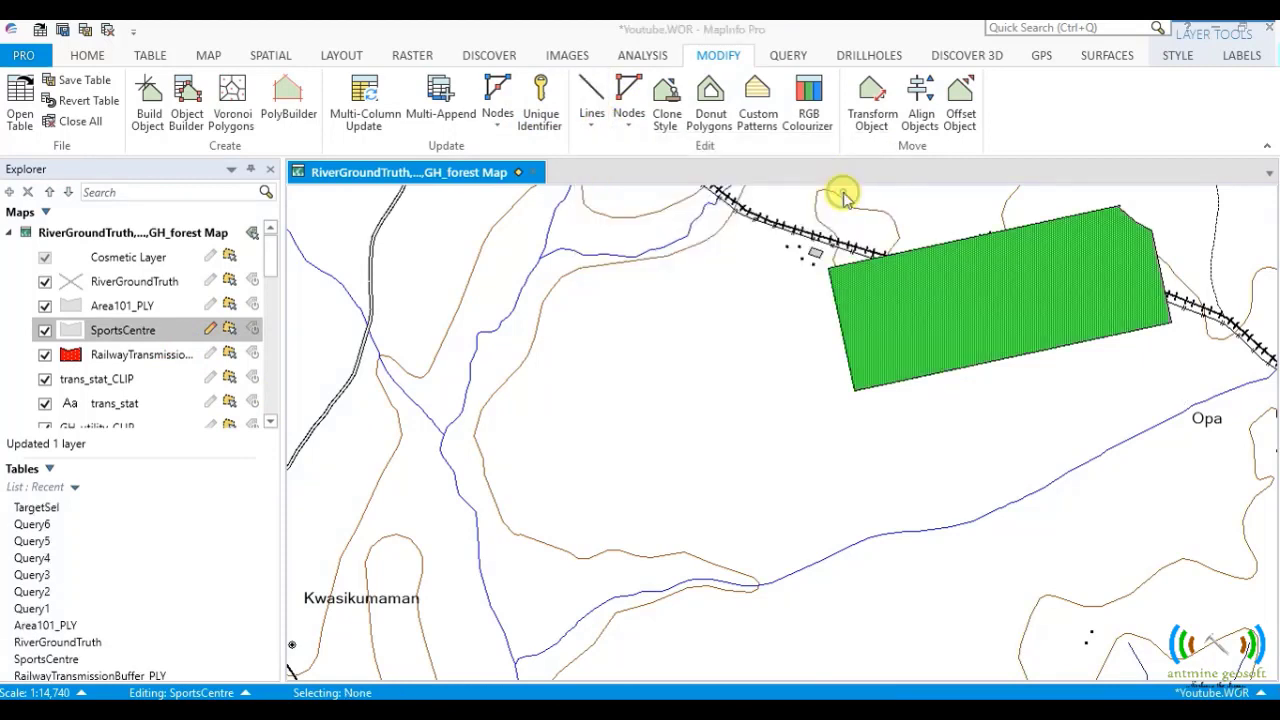
# Step: Rerun Line Cut on the polygon, dismiss the line-object warning, and return to the Map tab
pyautogui.click(843, 192)
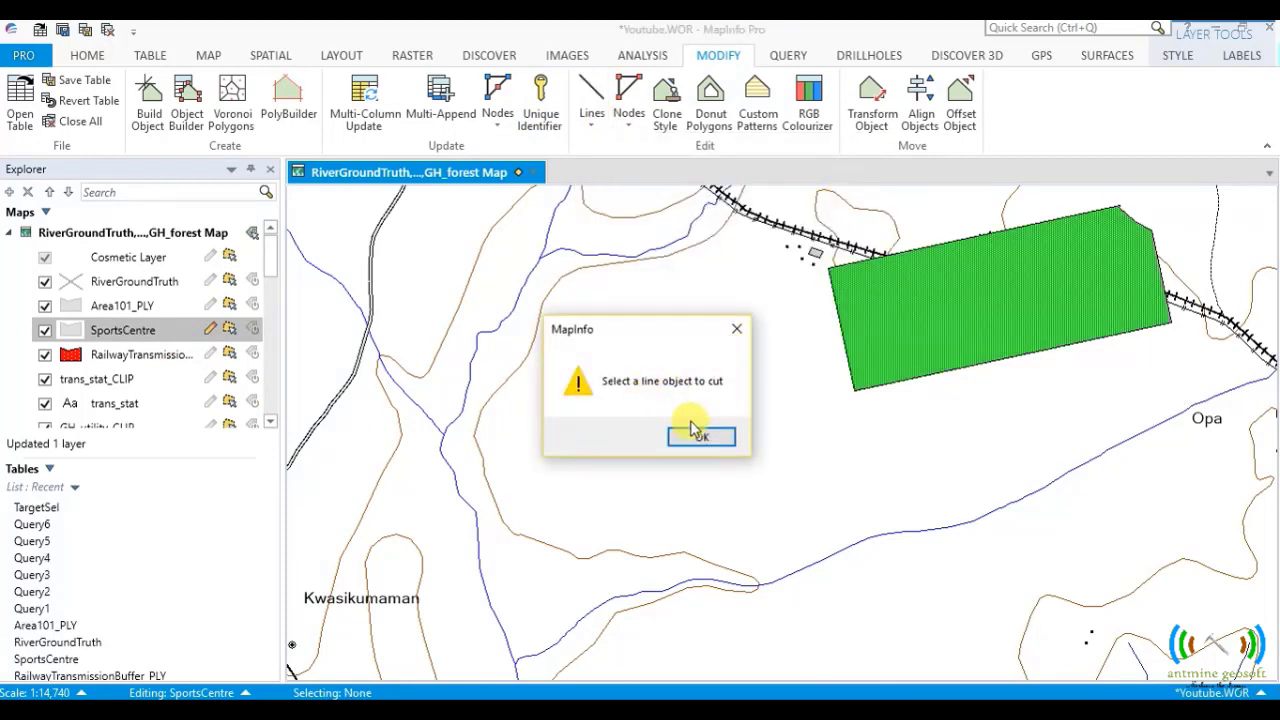
pyautogui.click(700, 437)
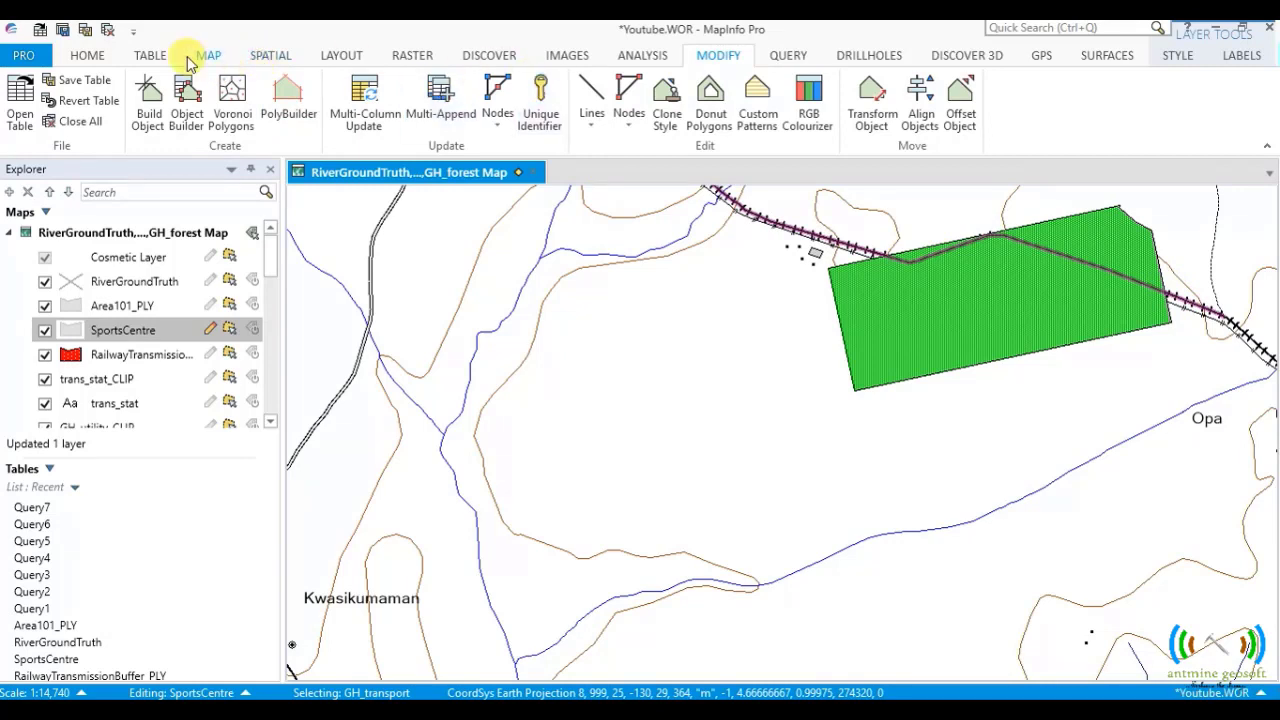
pyautogui.click(209, 55)
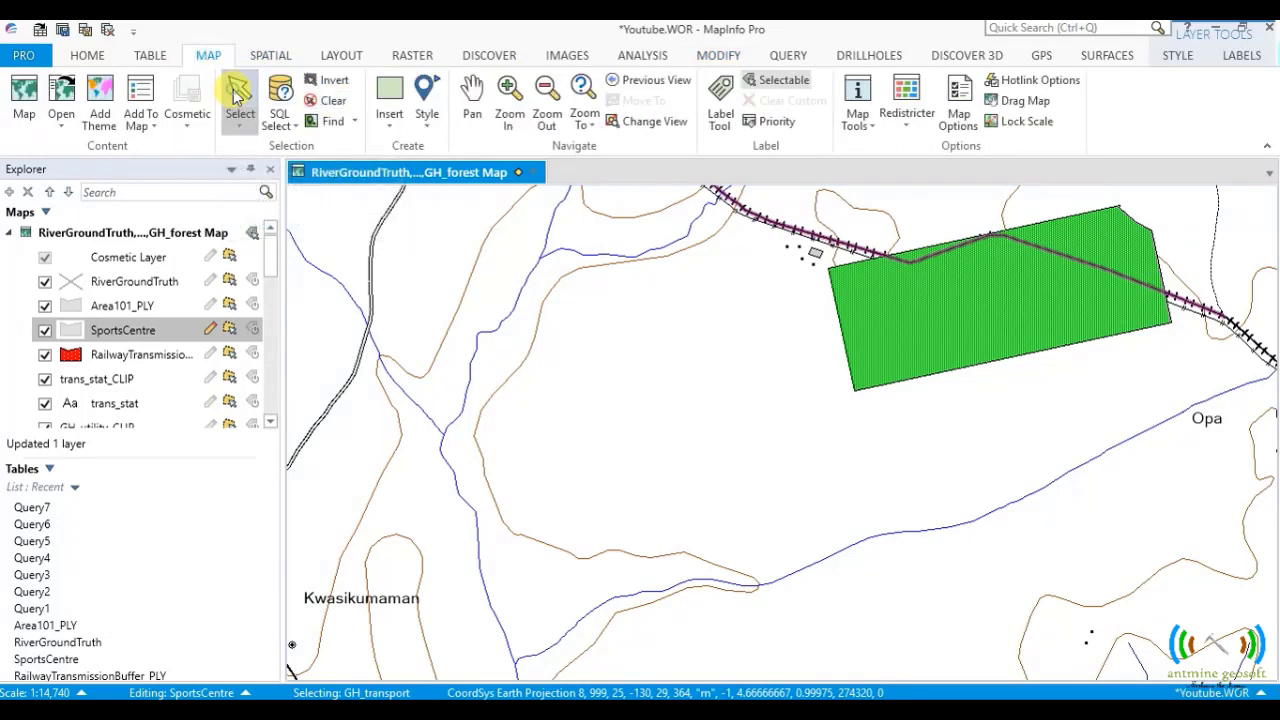